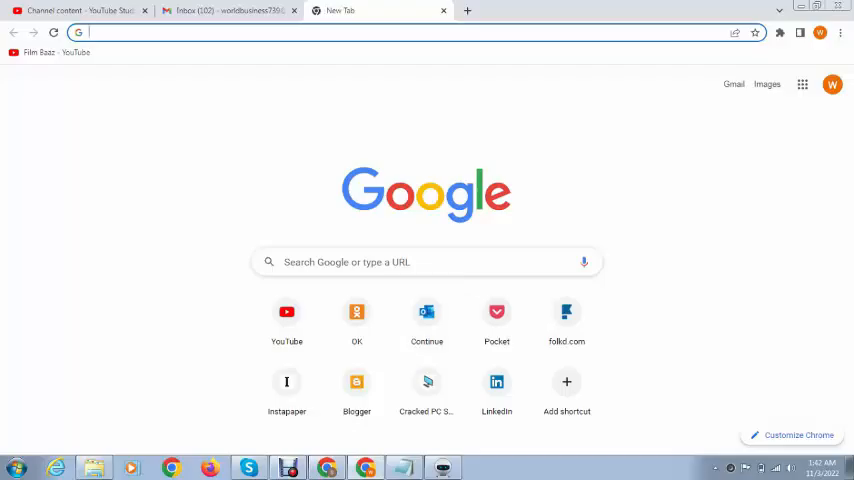
type("https://ahrefs.com/backlink-checker")
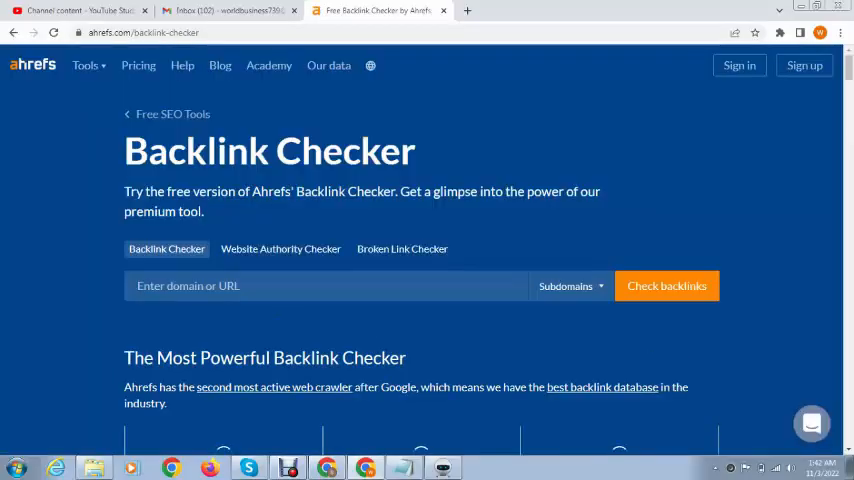
left_click(326, 285)
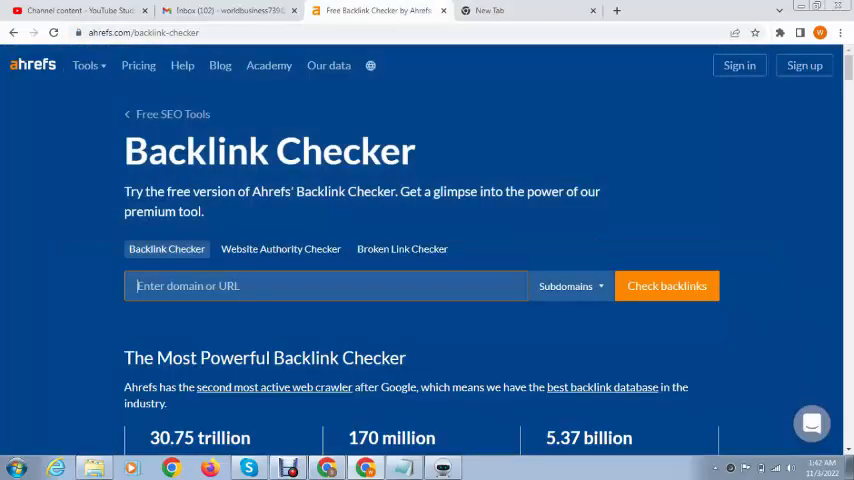
type("https://free4pc.org/")
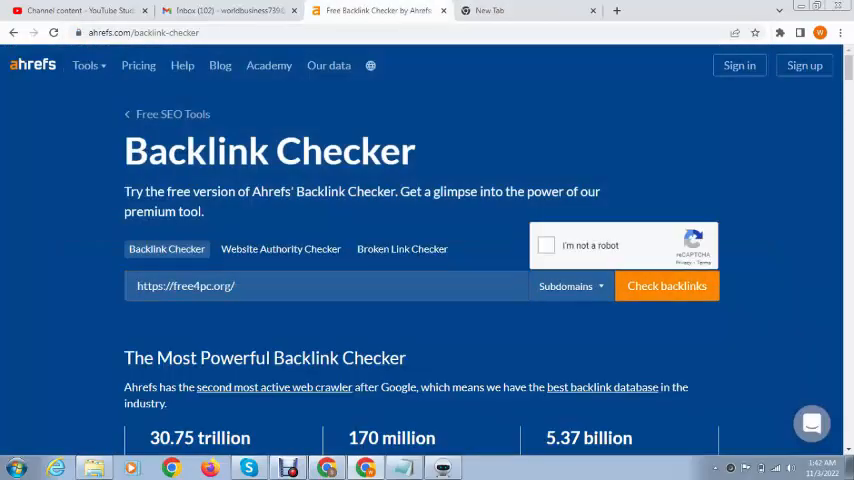
left_click(666, 286)
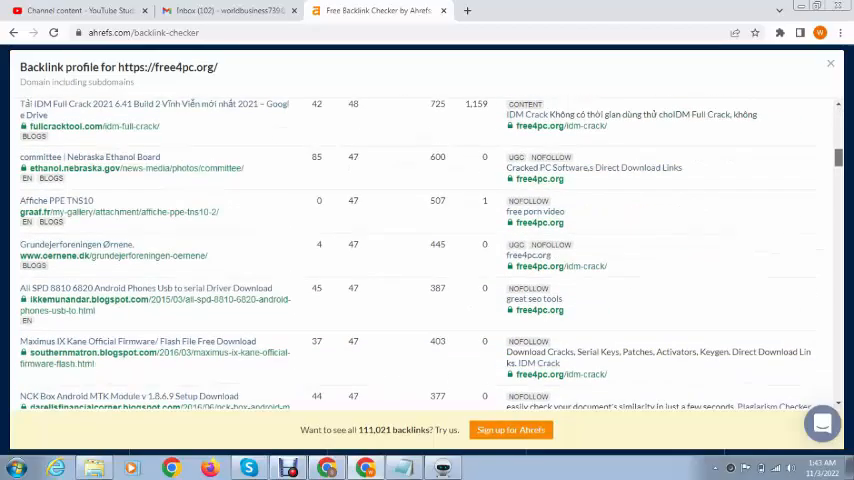
Scroll free4pc.org's backlink results and open a referring blog page in a new tab
scroll("down", 3)
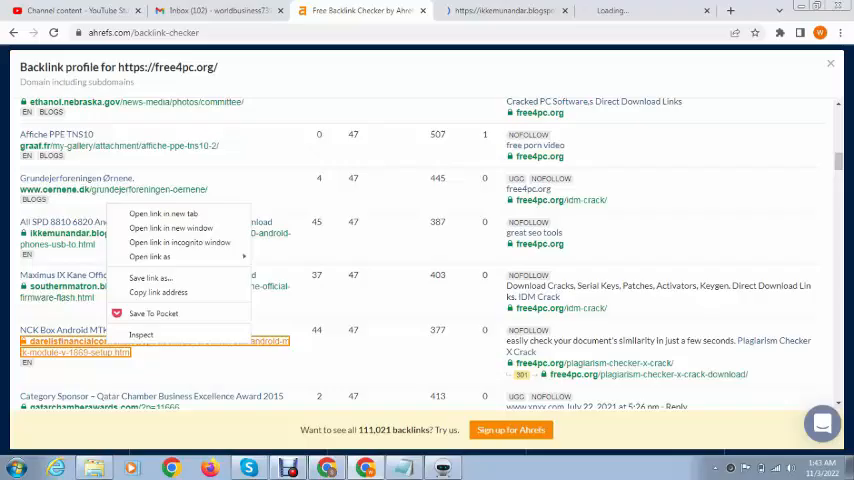
left_click(162, 213)
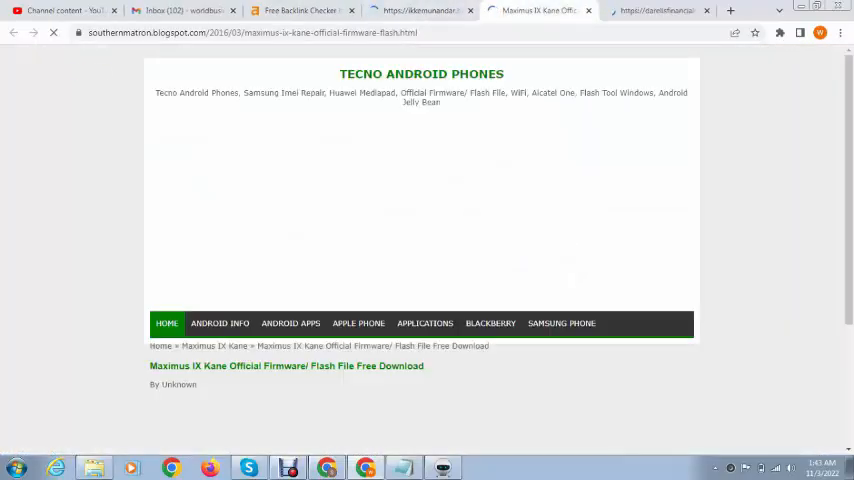
Scroll through the opened linking blog page
scroll("down", 3)
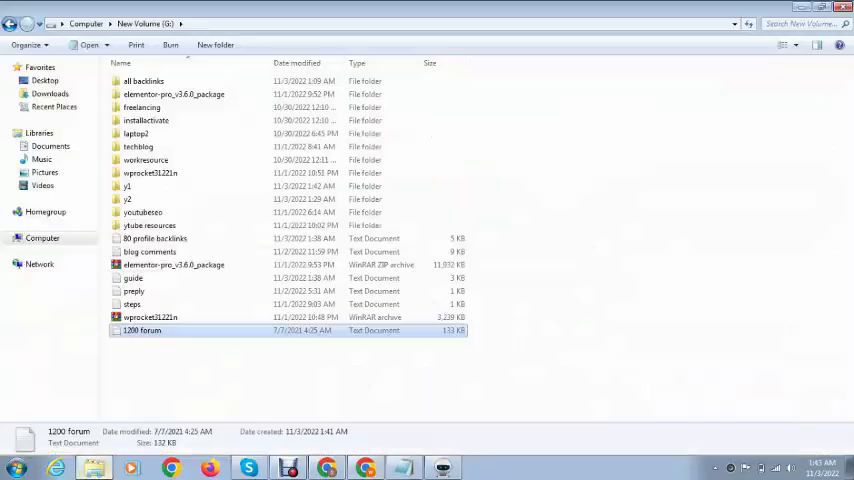
Open the '1200 forum' text document on New Volume (G:)
double_click(141, 330)
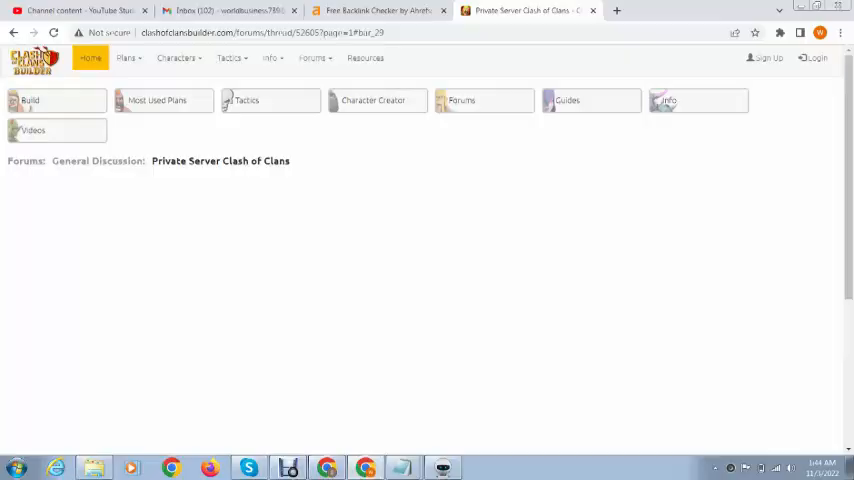
scroll("down", 3)
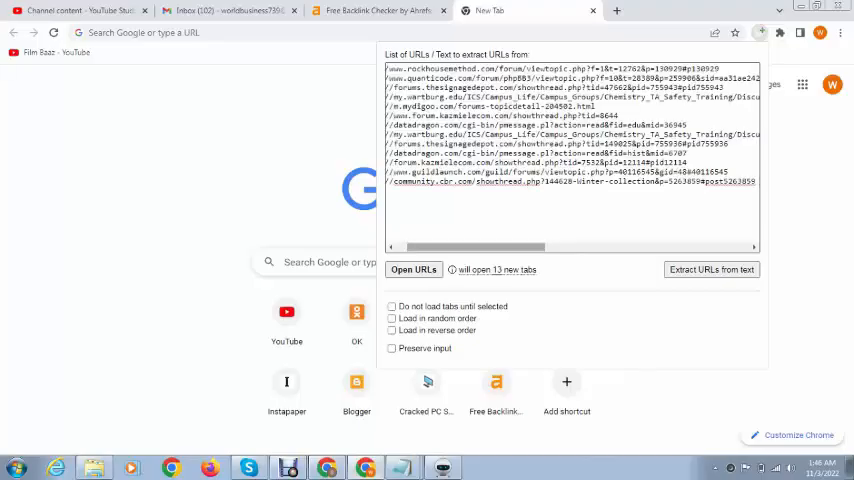
Open all thirteen forum links as tabs and get past the insecure-connection warning
left_click(413, 269)
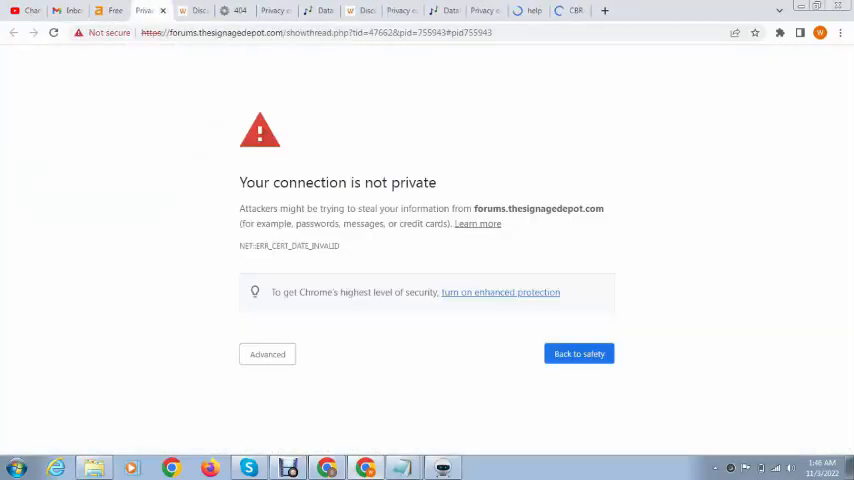
left_click(267, 354)
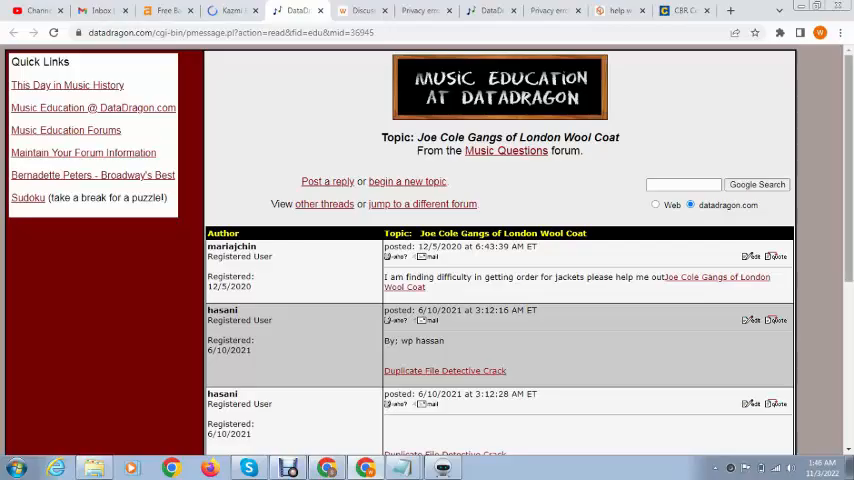
Proceed past a forum's certificate warning and close the suspended account tab
scroll("down", 3)
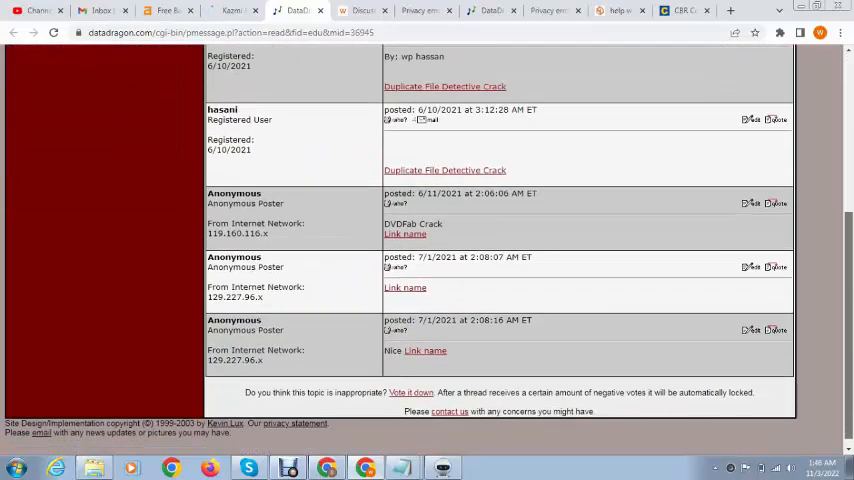
scroll("up", 3)
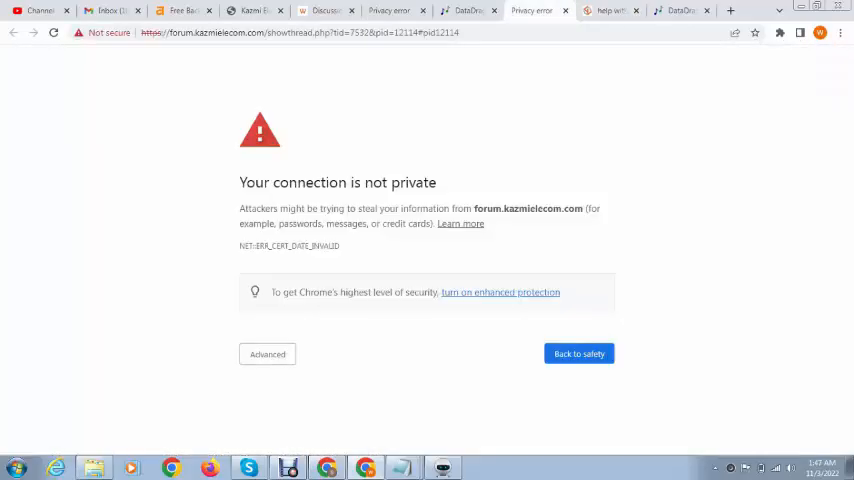
left_click(267, 354)
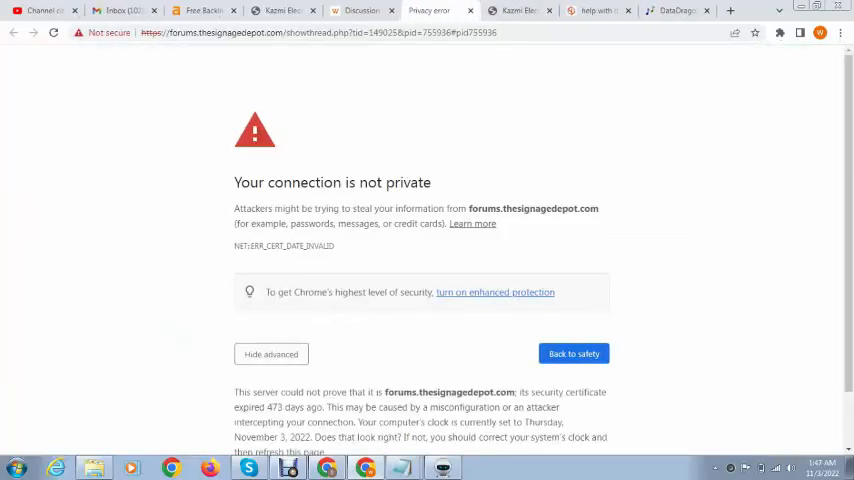
scroll("down", 3)
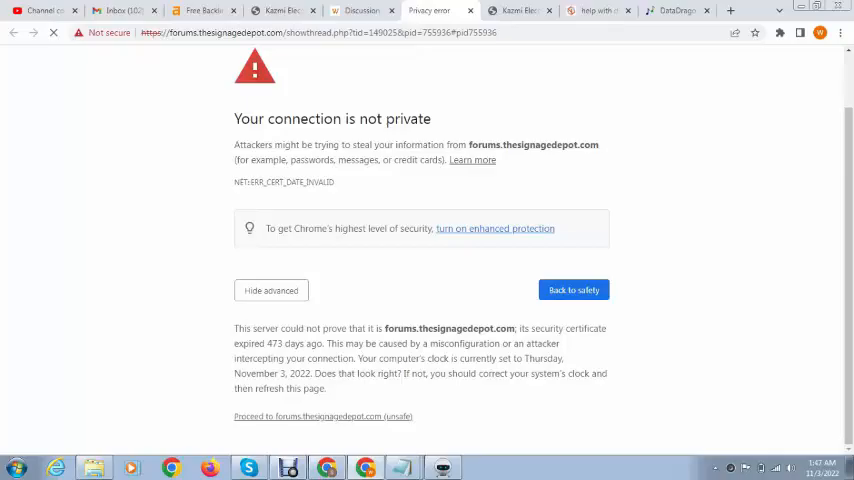
left_click(513, 10)
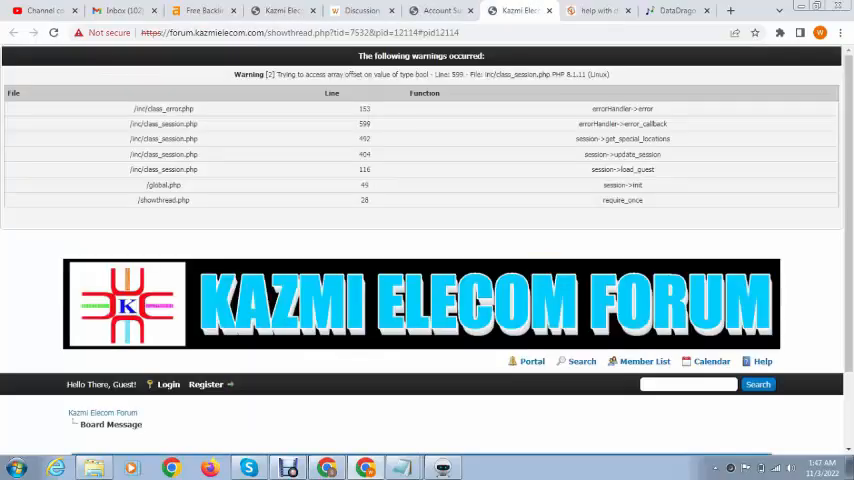
scroll("down", 3)
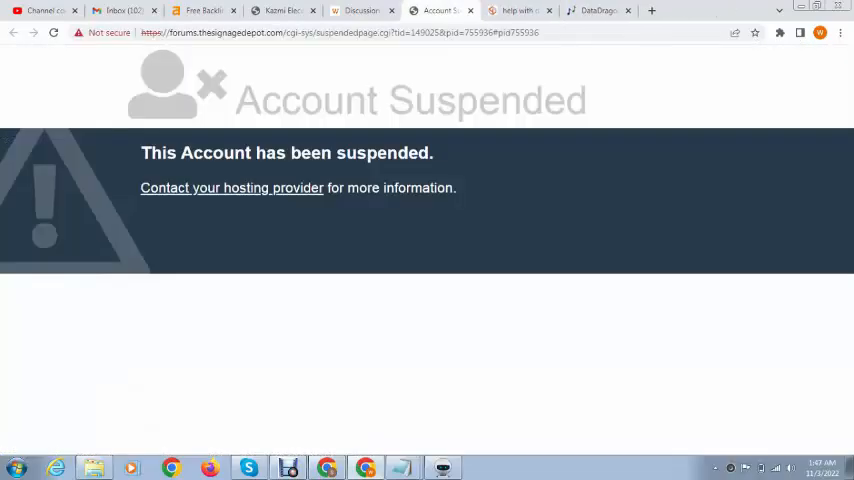
left_click(360, 11)
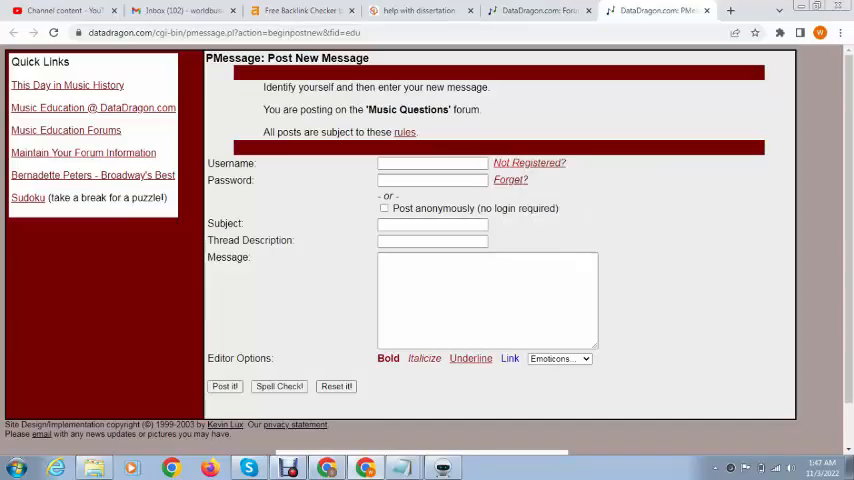
Register DataDragon user 'blogcreator' with the YouTube video as its homepage
left_click(528, 162)
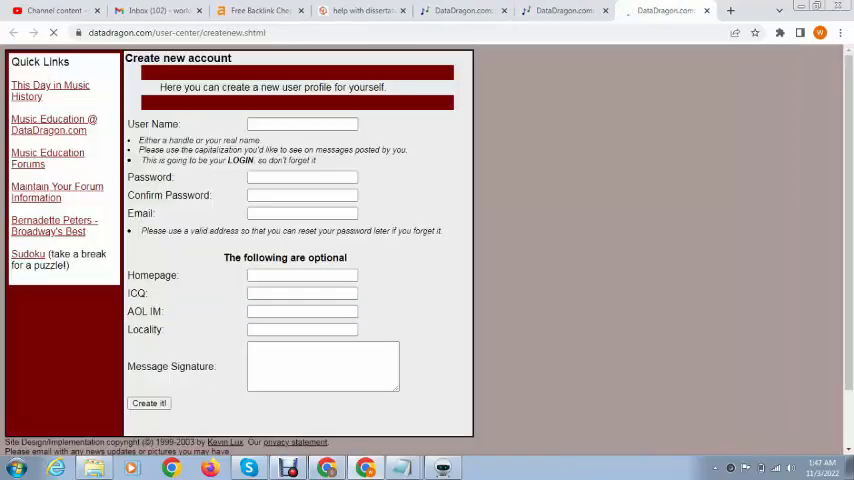
left_click(301, 123)
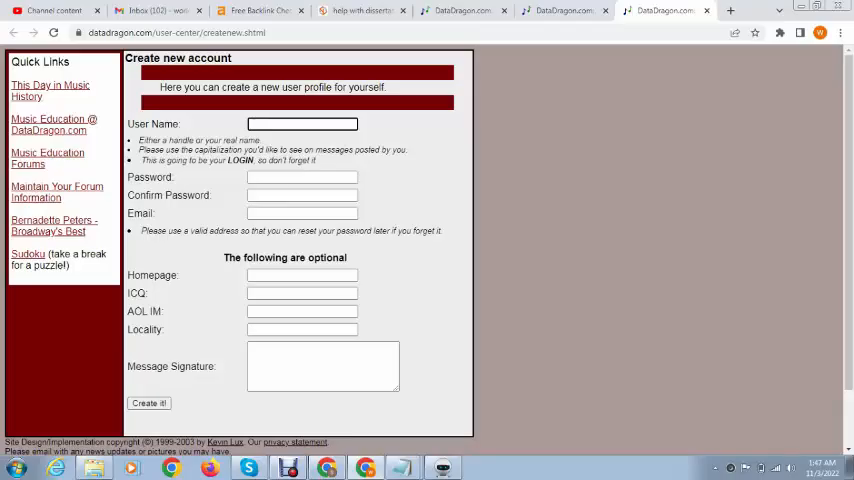
type("blog")
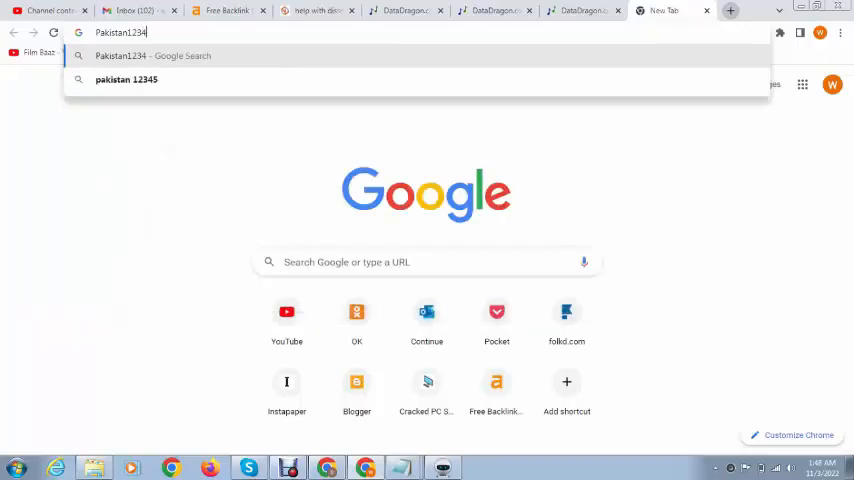
type("?v=emuAg_6qr3d")
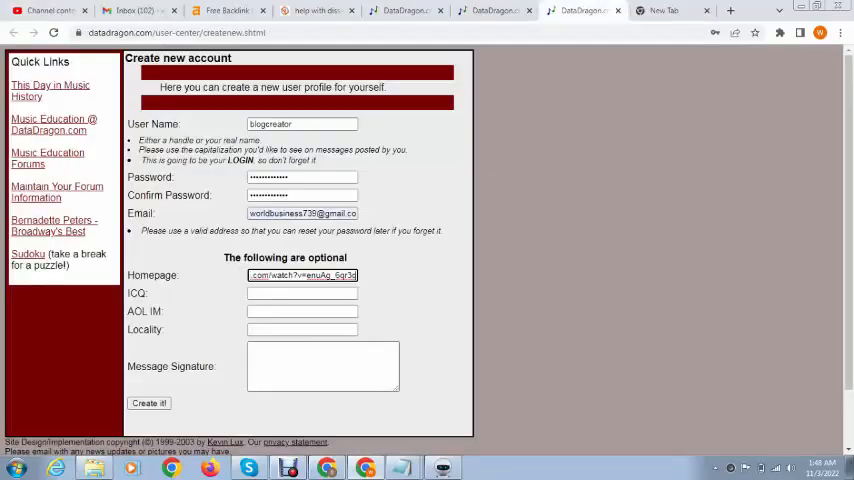
left_click(148, 403)
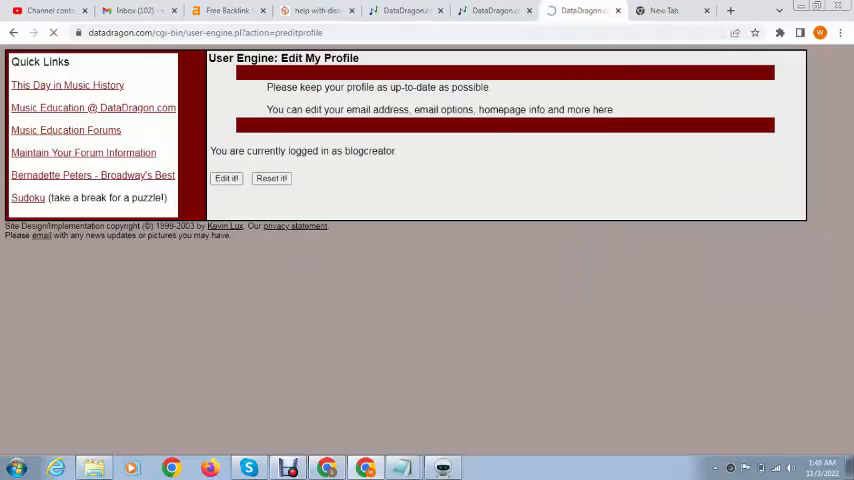
Return to the Music Questions new-message form and choose the anonymous posting option
left_click(226, 178)
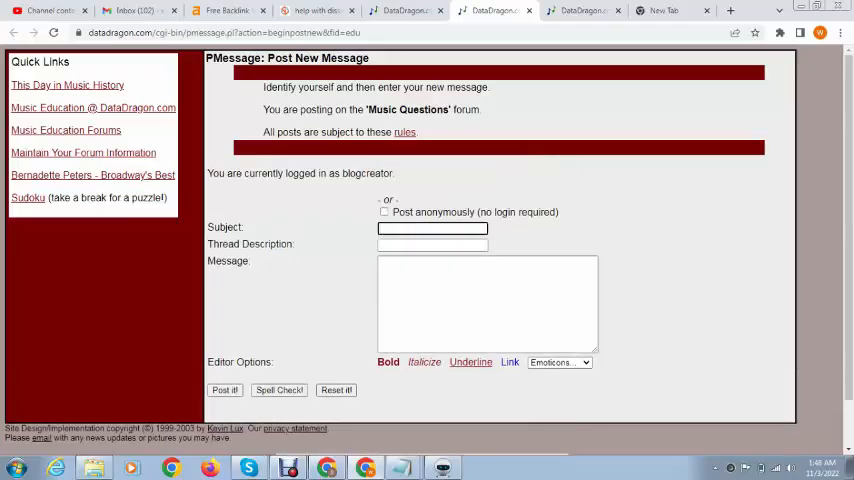
left_click(384, 212)
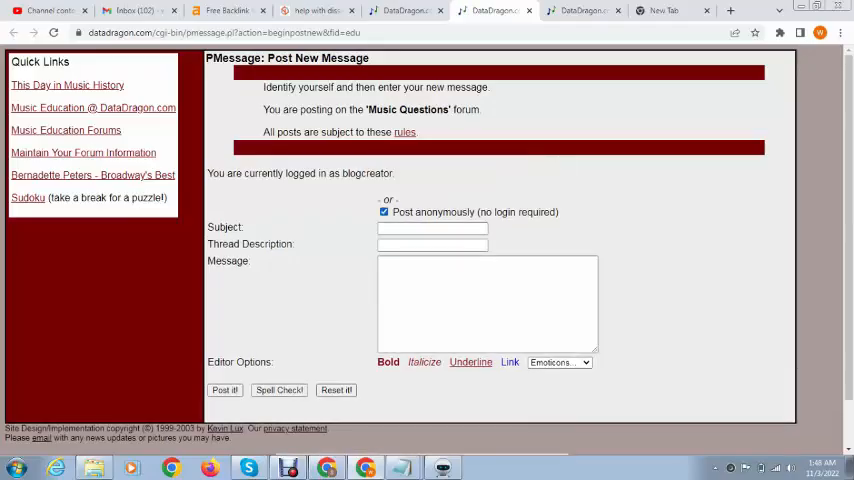
left_click(384, 212)
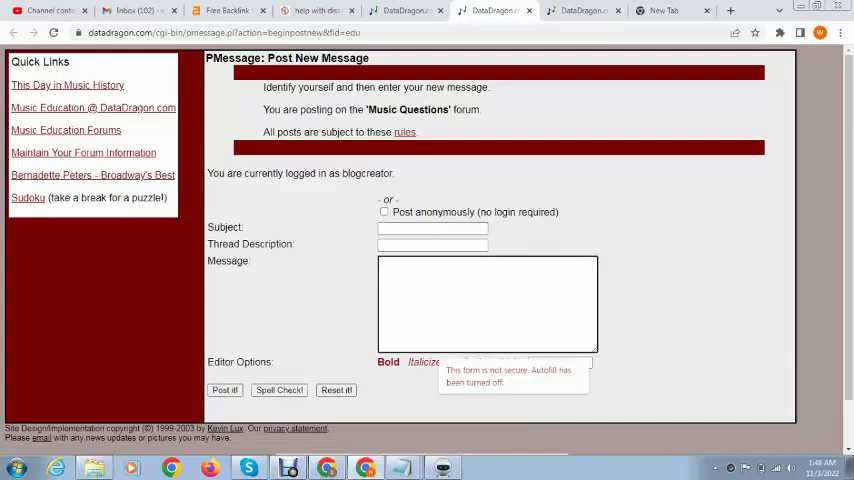
left_click(510, 362)
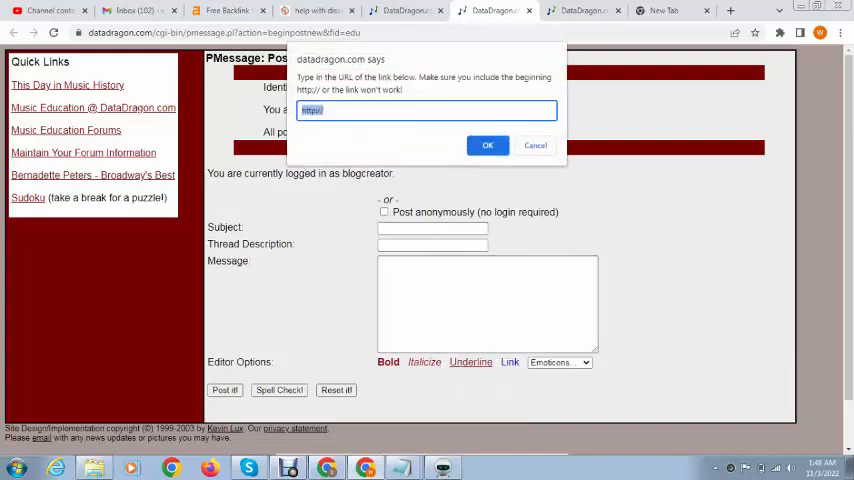
type("https://www.youtube.com/watch?v=enuAg_6qr3c")
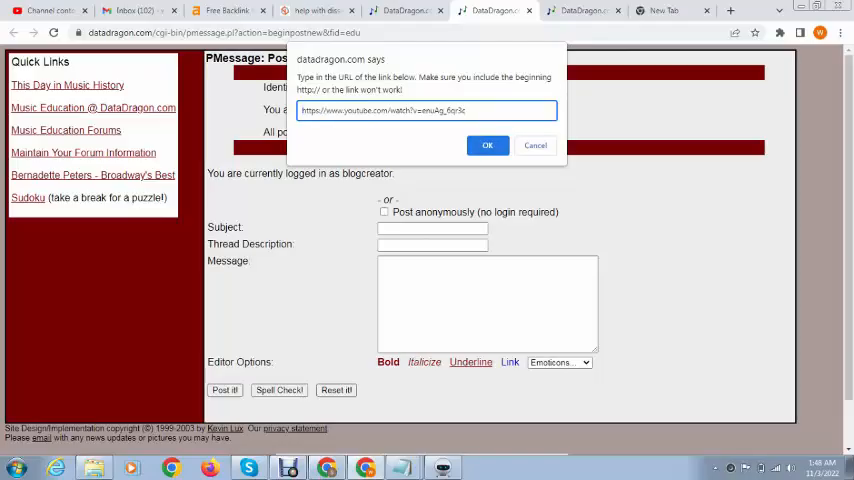
left_click(487, 145)
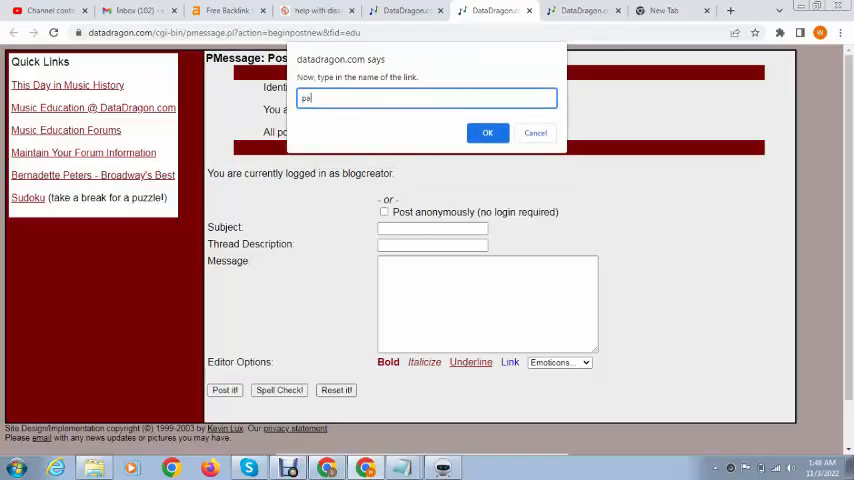
type("pathan official")
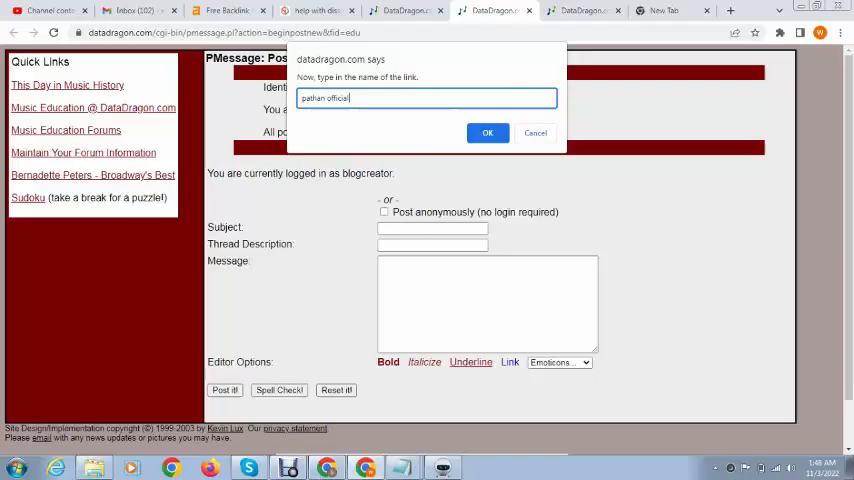
left_click(487, 132)
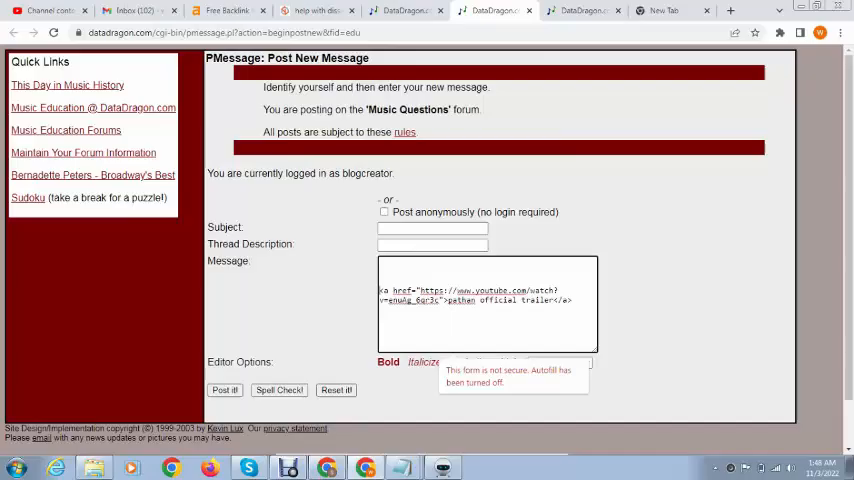
Enter the message text, description 'informative' and subject 'blog info'
type("datadrago")
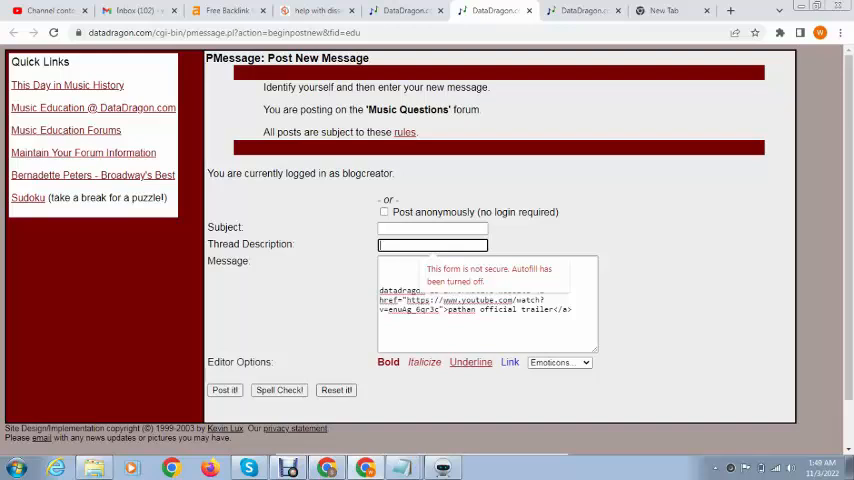
type("informative")
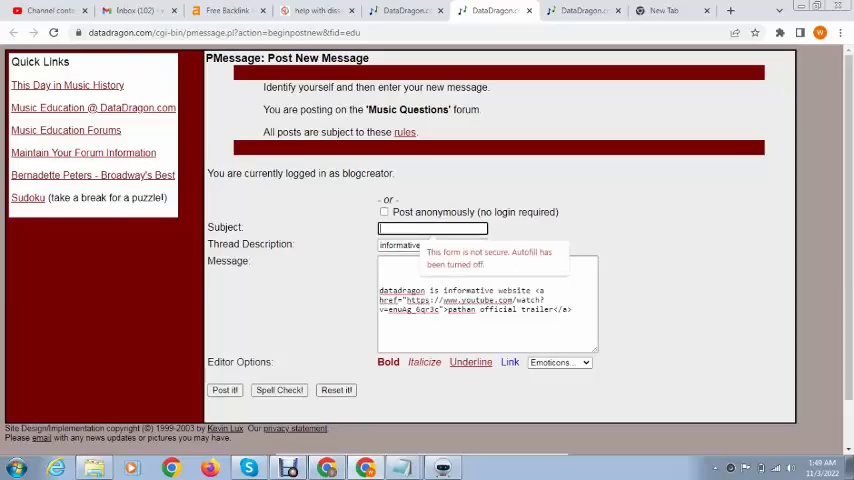
type("blog info")
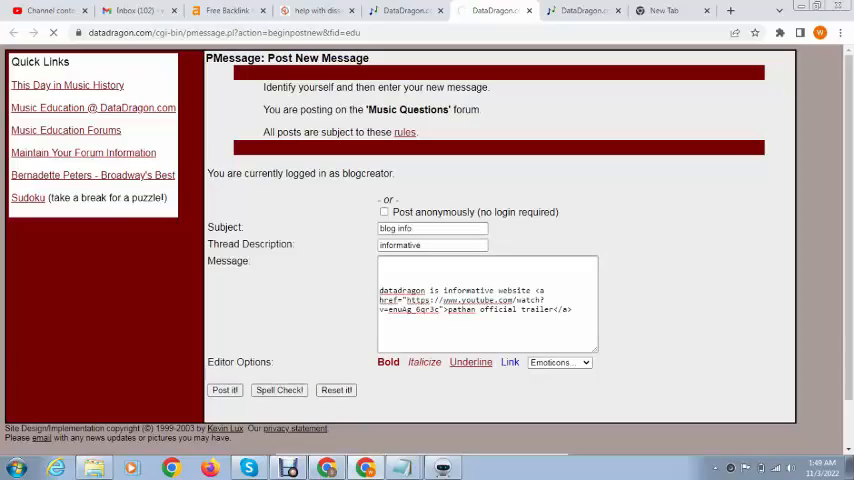
Post the 'blog info' message, view its thread, and move to the GuildLaunch tab
left_click(224, 390)
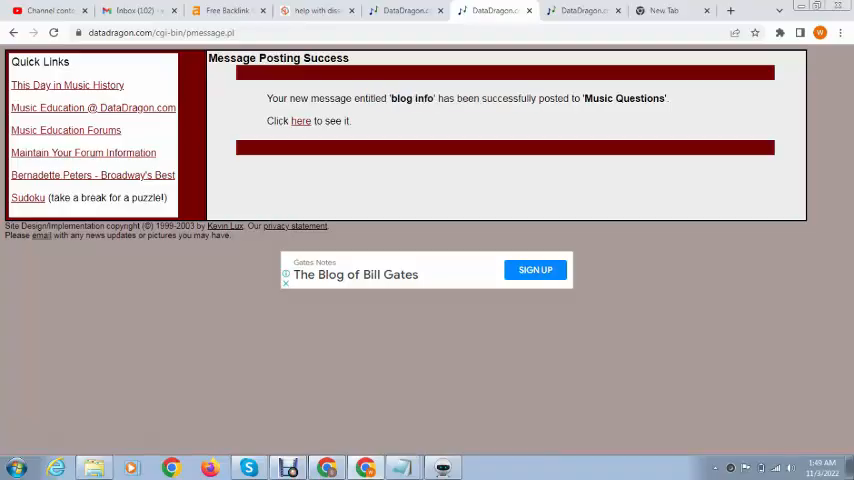
left_click(300, 120)
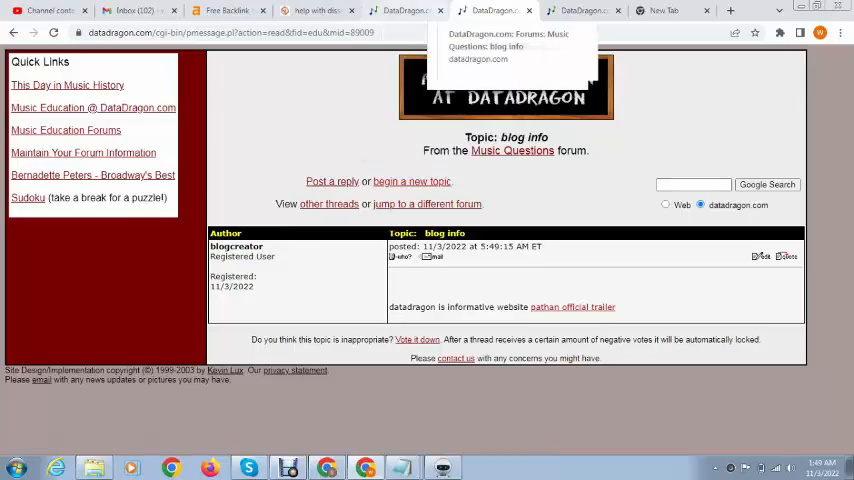
left_click(581, 11)
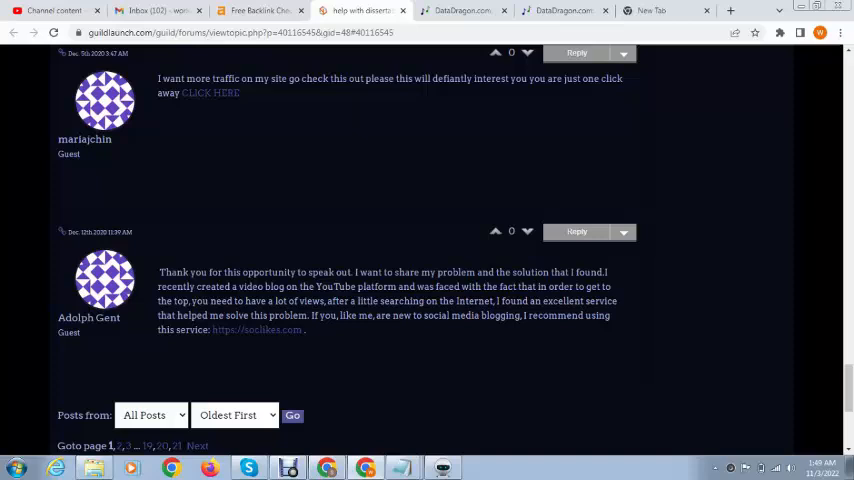
Open GuildLaunch registration and enter display name 'blogcreator' plus email and password fields
left_click(623, 231)
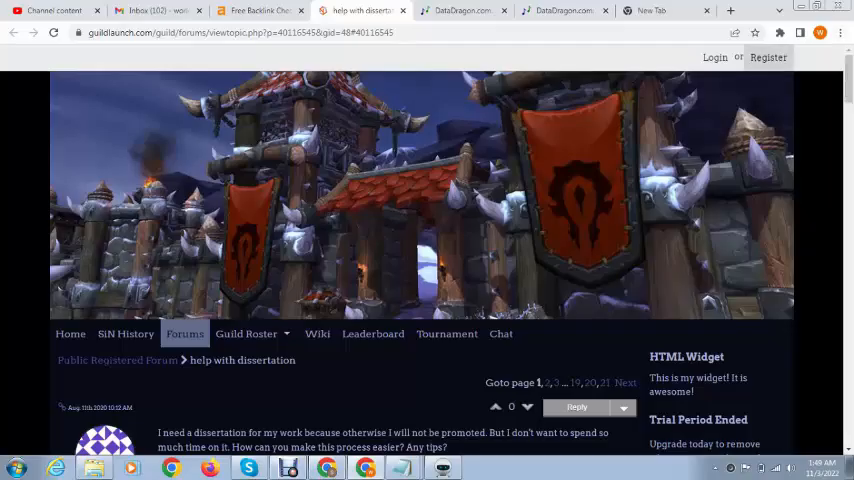
left_click(768, 57)
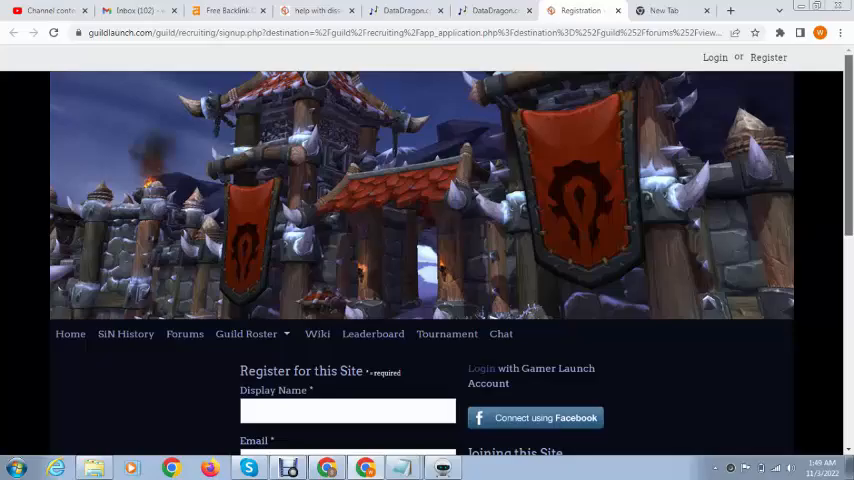
scroll("down", 3)
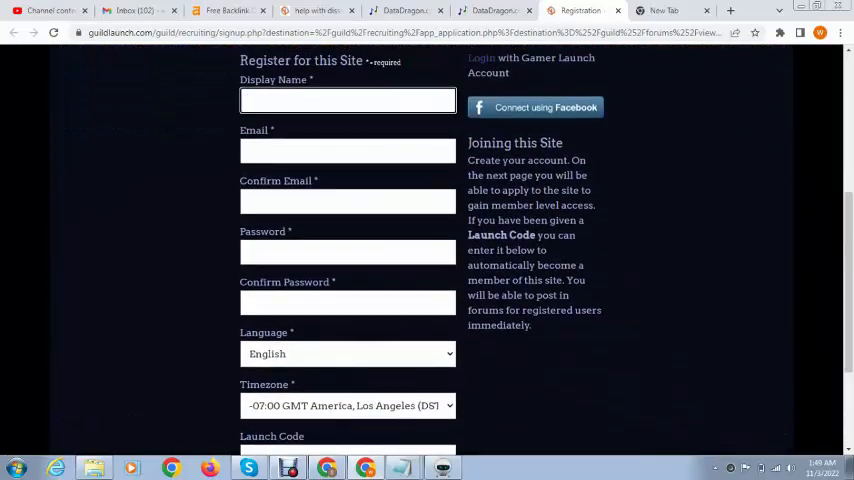
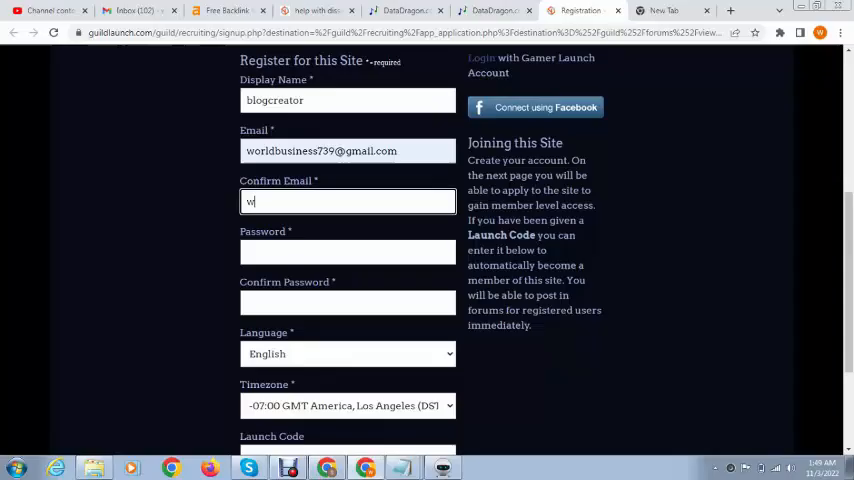
Copy the password text from another tab and submit the account creation
triple_click(347, 150)
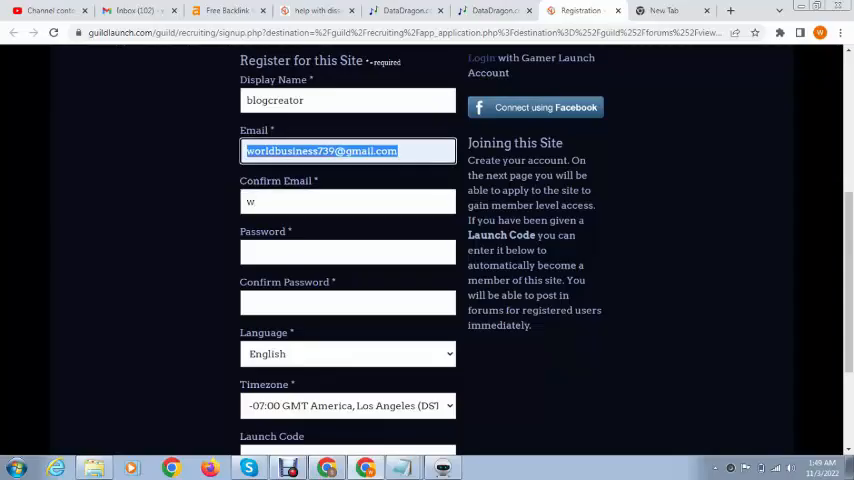
left_click(663, 11)
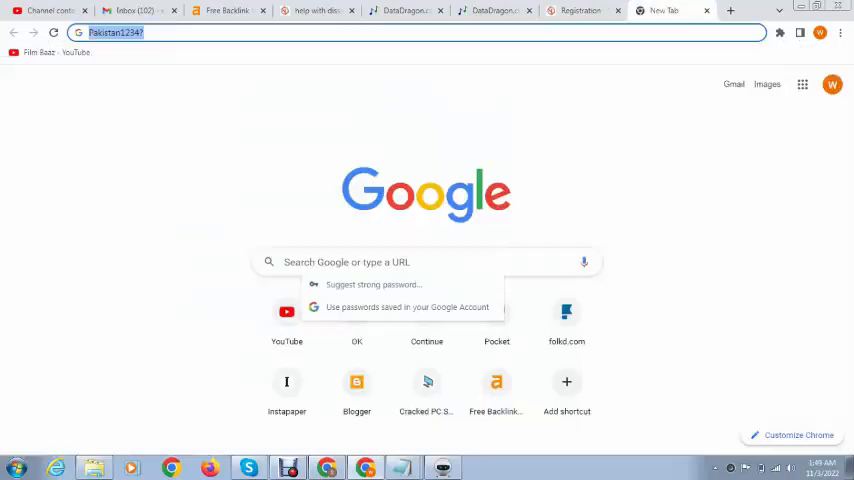
right_click(115, 33)
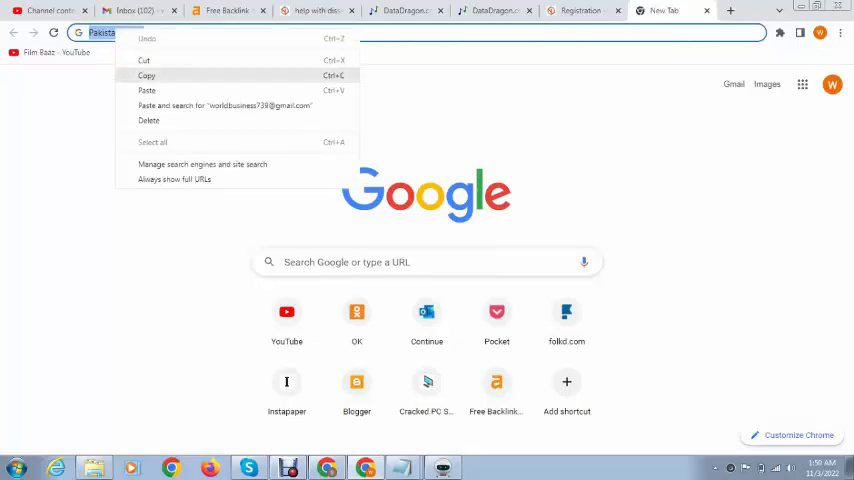
left_click(580, 11)
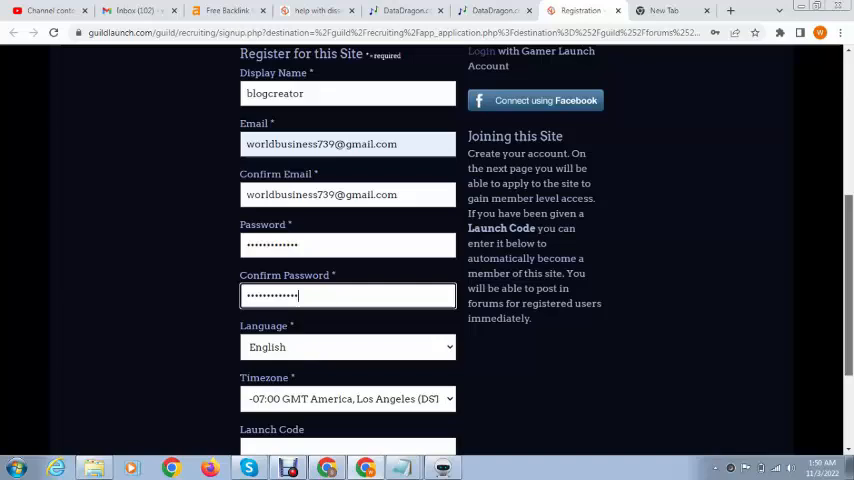
scroll("down", 3)
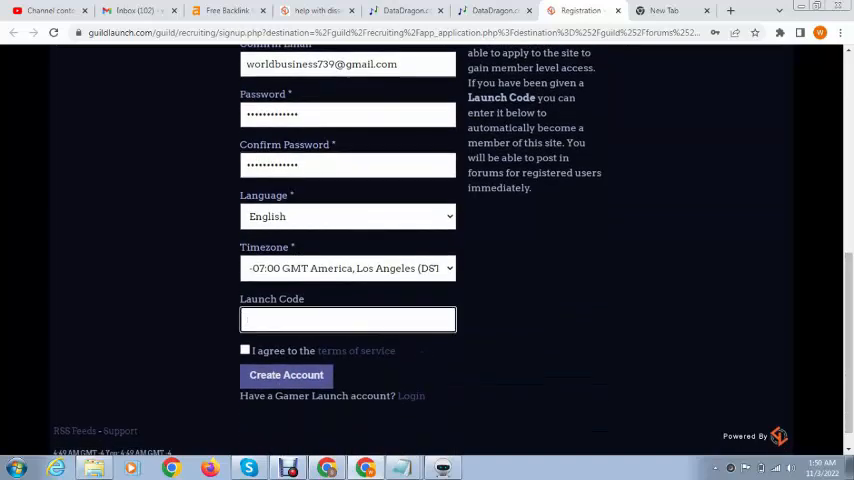
left_click(245, 349)
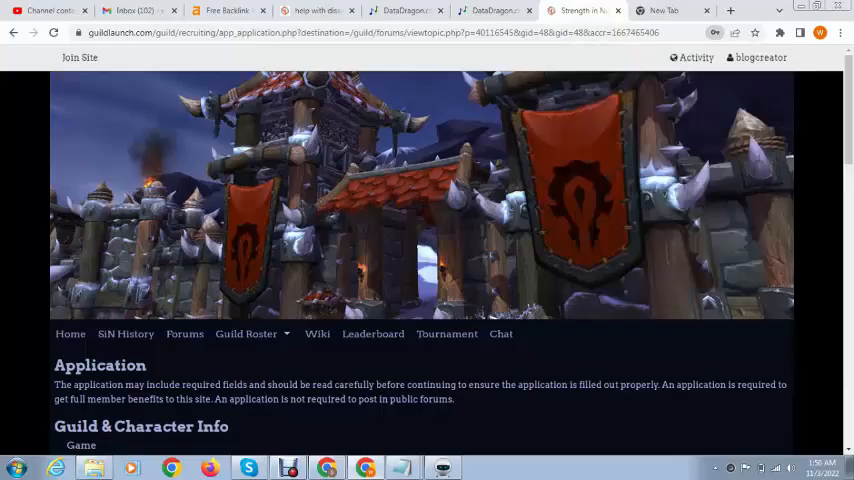
Open View your profile from the blogcreator menu, which lands on a page-not-found error
scroll("down", 3)
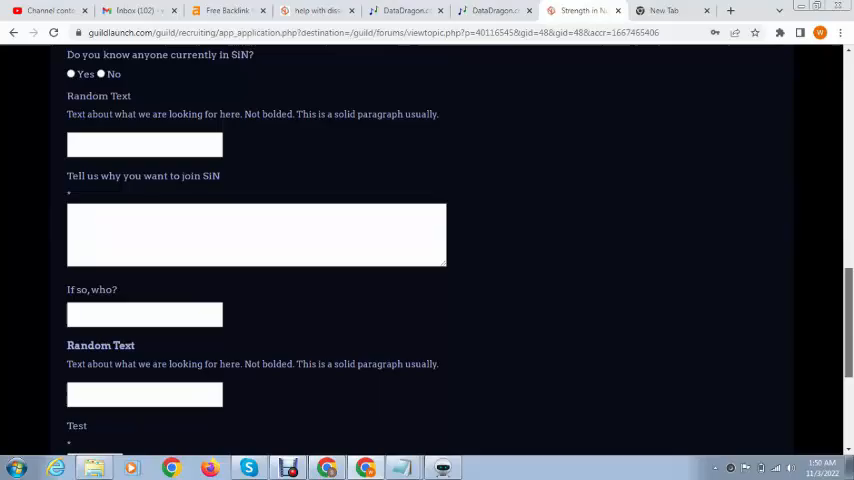
scroll("down", 3)
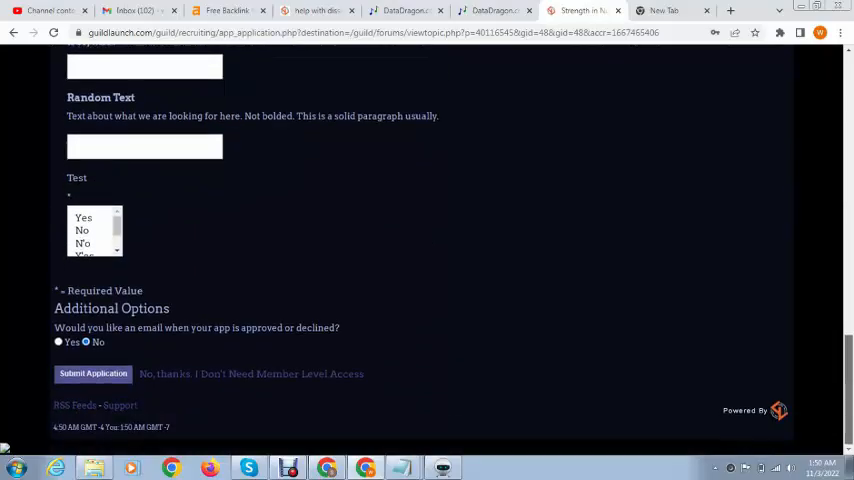
scroll("up", 3)
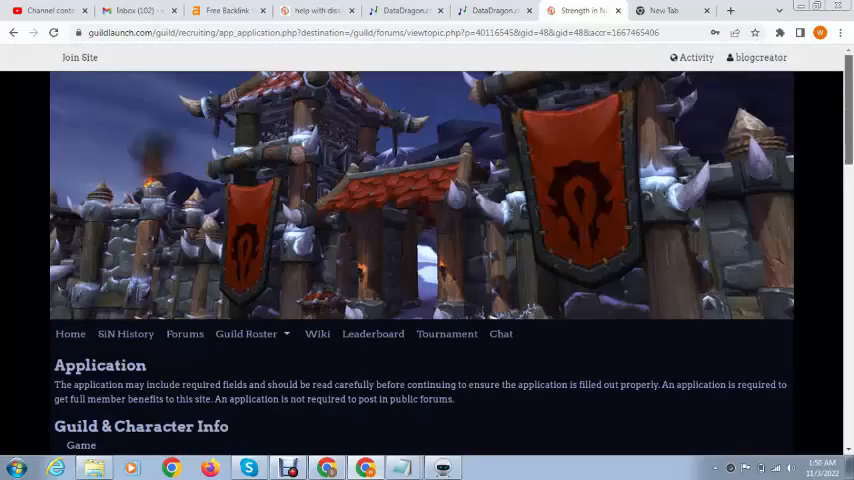
left_click(760, 57)
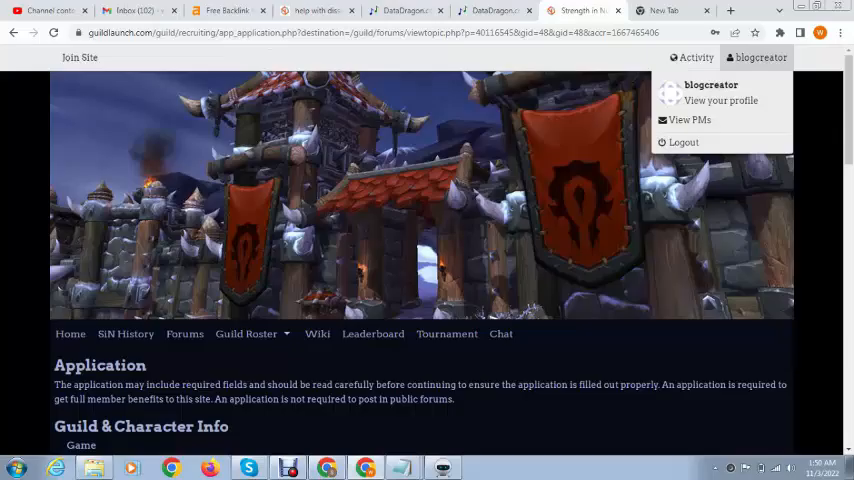
left_click(720, 100)
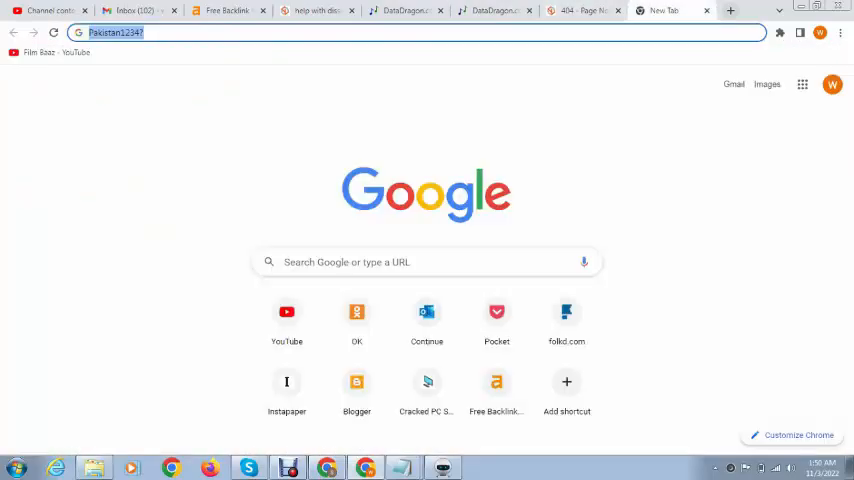
Find the Welcome to Gamer Launch email in Gmail's Spam folder and follow its login link
left_click(670, 11)
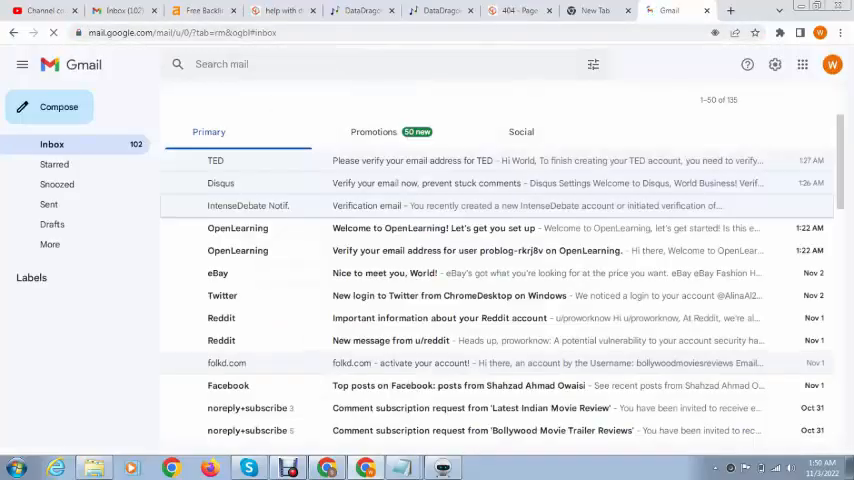
left_click(49, 244)
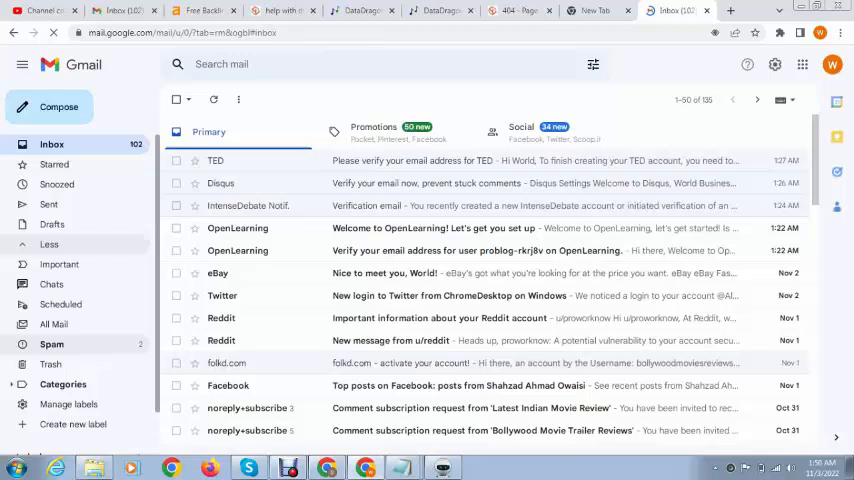
left_click(51, 344)
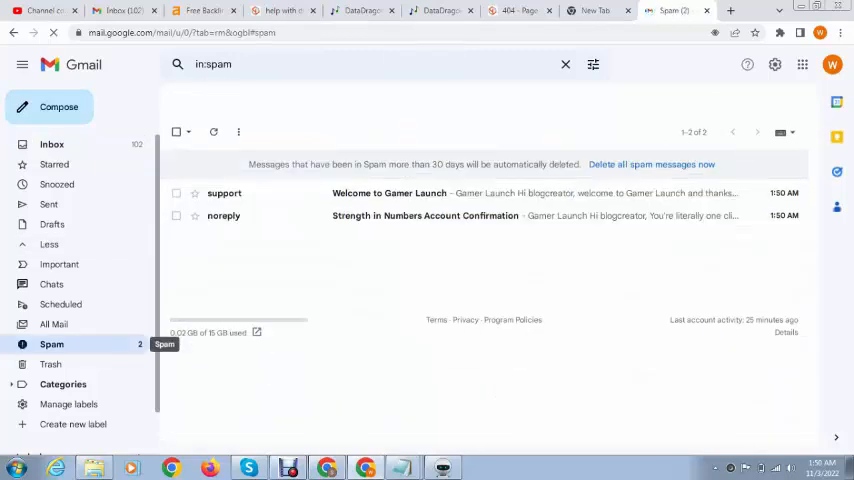
left_click(592, 64)
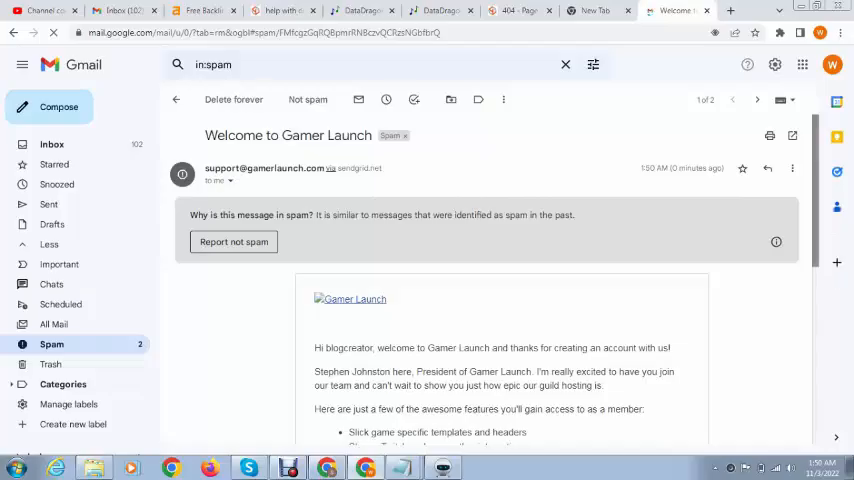
scroll("down", 3)
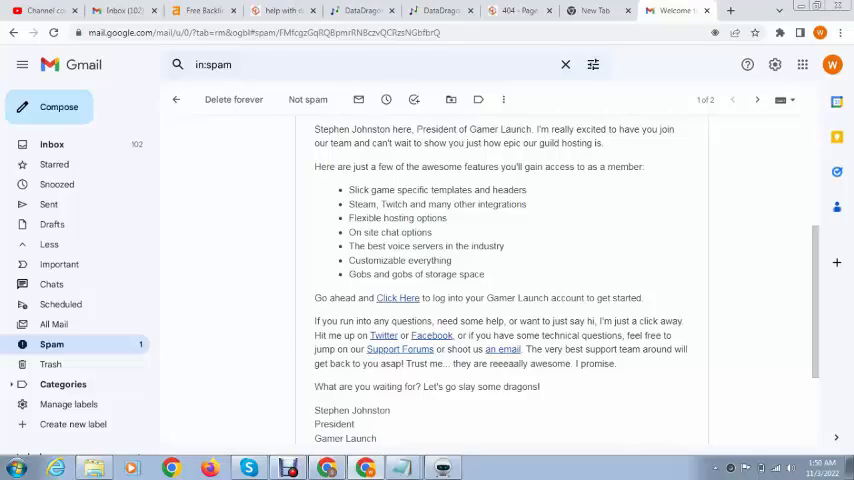
left_click(397, 297)
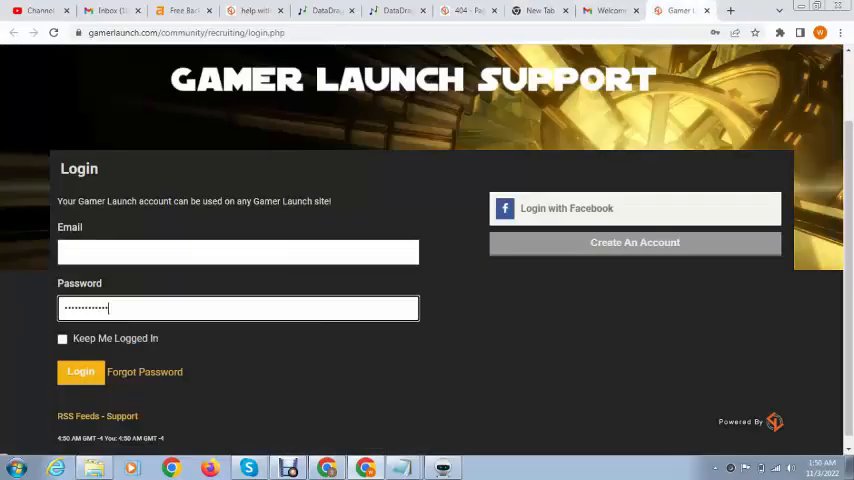
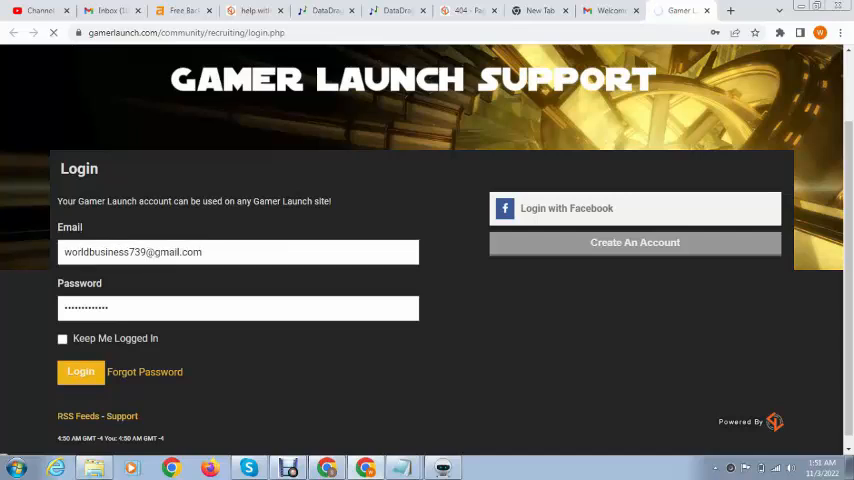
Log in to Gamer Launch with the account email and view the blogcreator profile stats
left_click(80, 371)
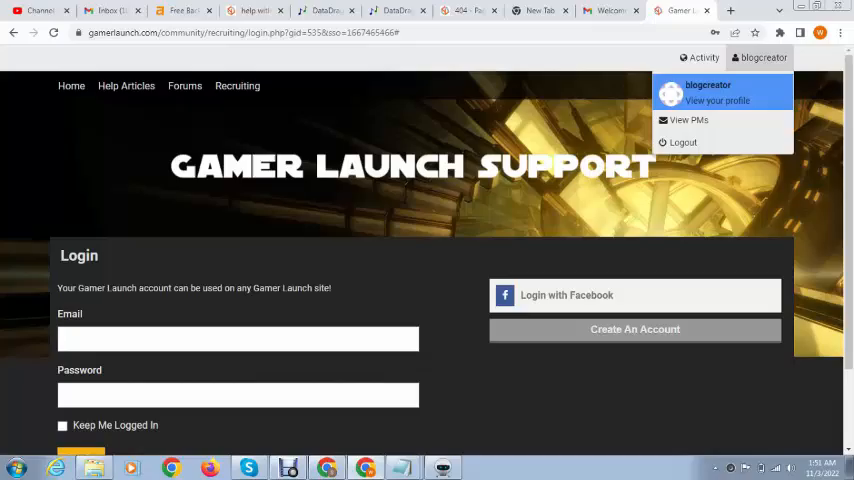
left_click(717, 100)
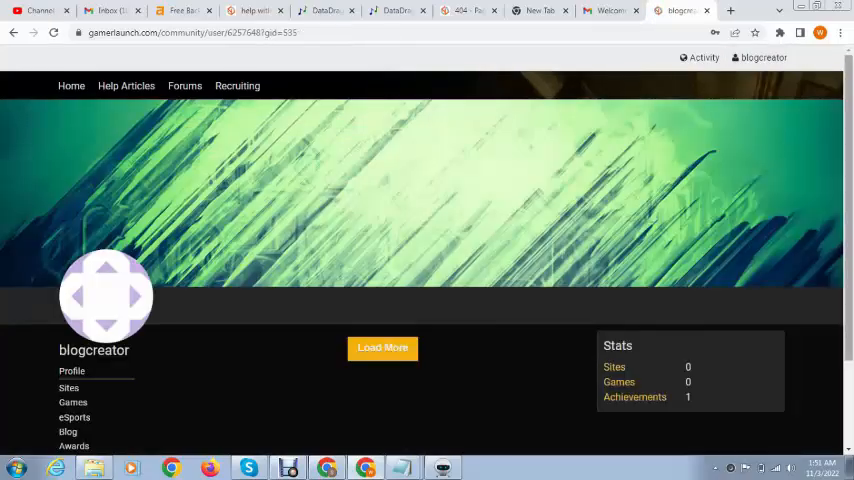
scroll("down", 3)
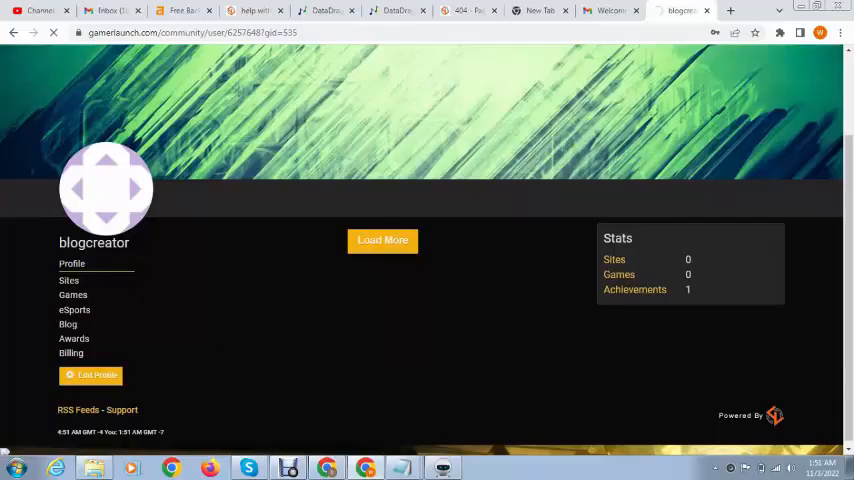
Edit the profile, paste the YouTube video URL into the Social Sites Youtube field, and update
left_click(91, 374)
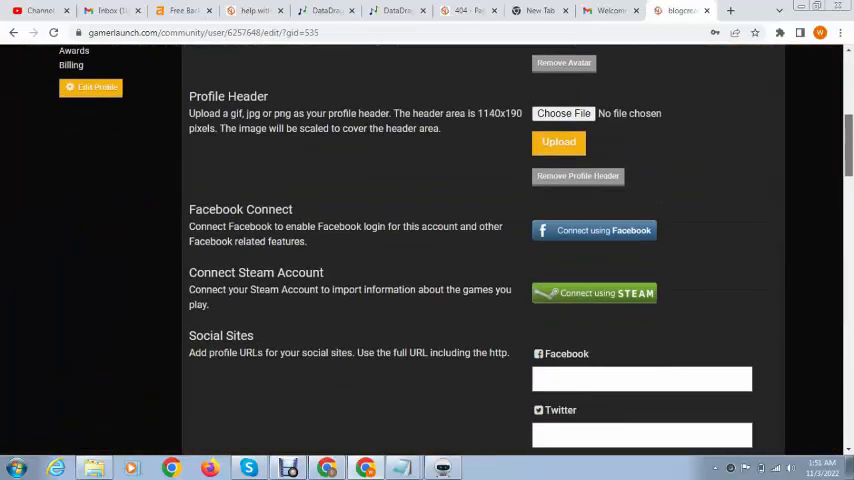
scroll("down", 3)
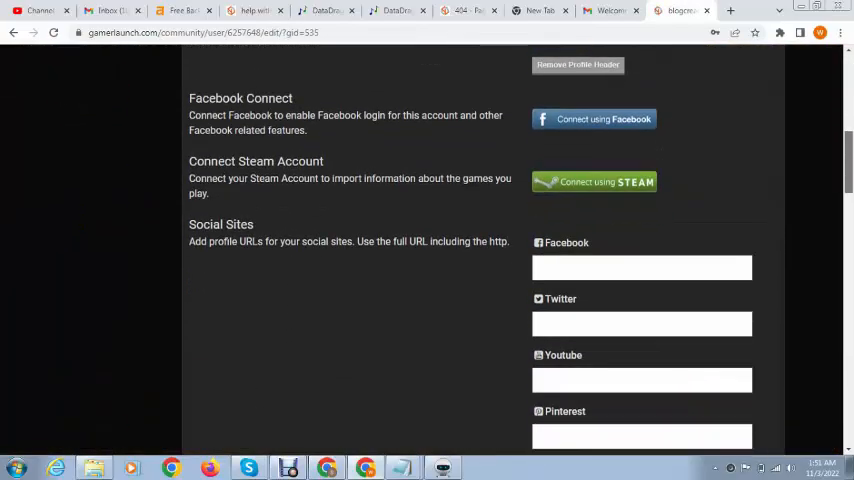
scroll("down", 3)
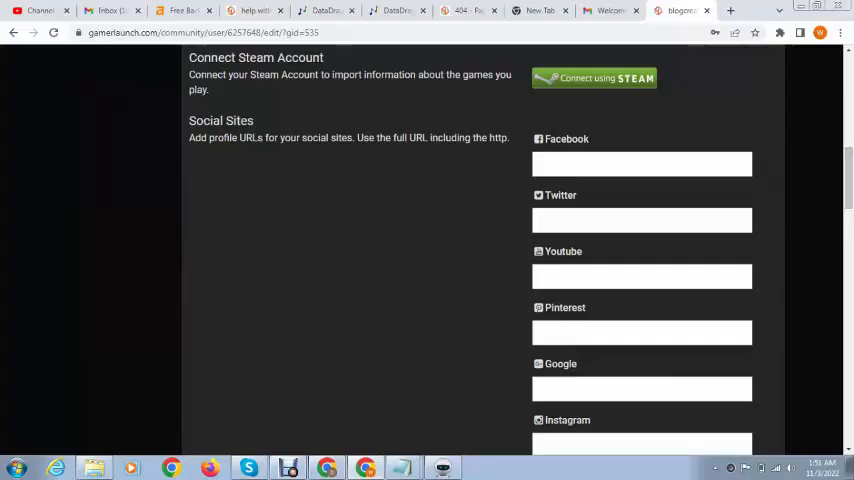
left_click(40, 10)
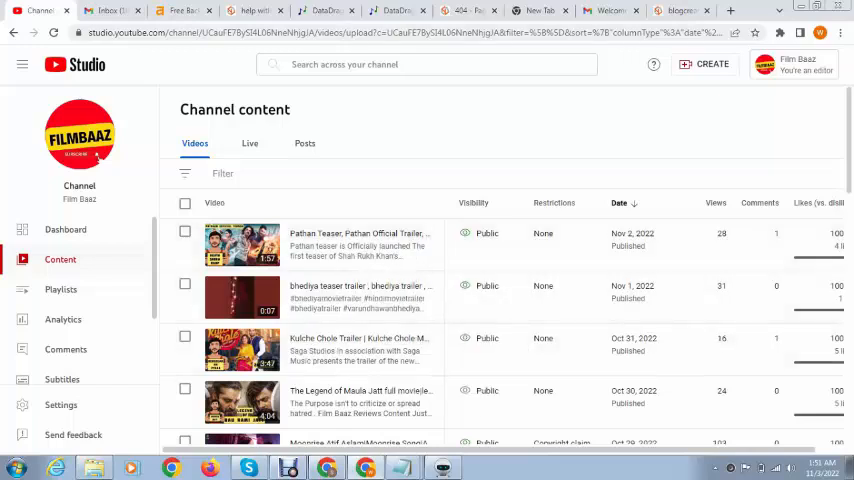
left_click(680, 11)
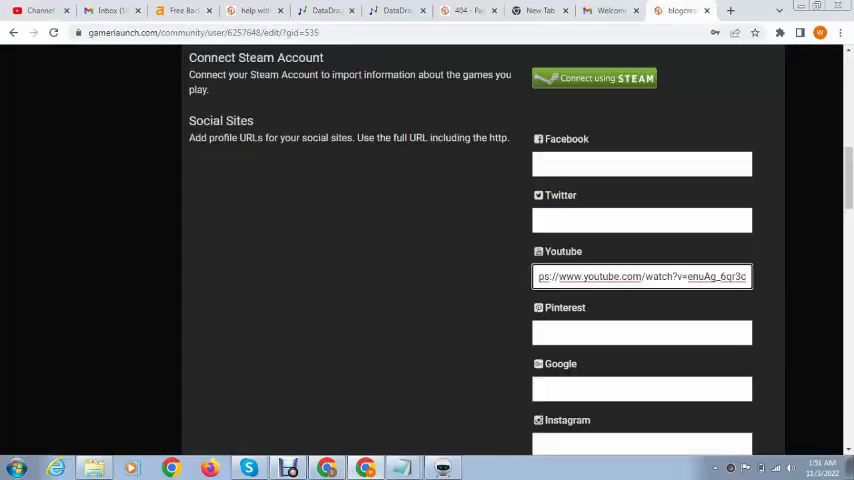
scroll("down", 3)
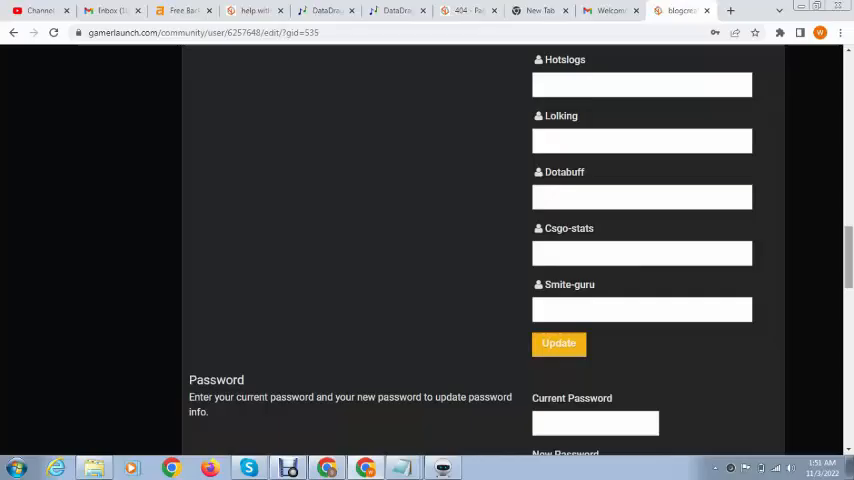
scroll("up", 3)
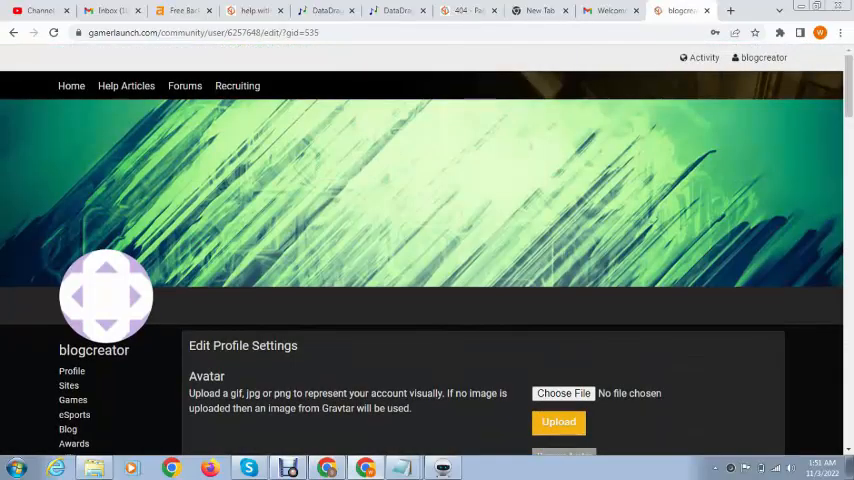
scroll("down", 3)
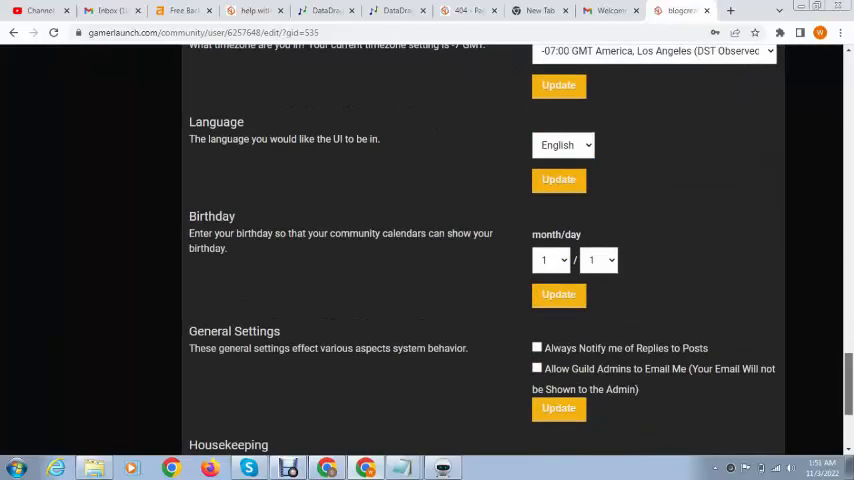
scroll("down", 3)
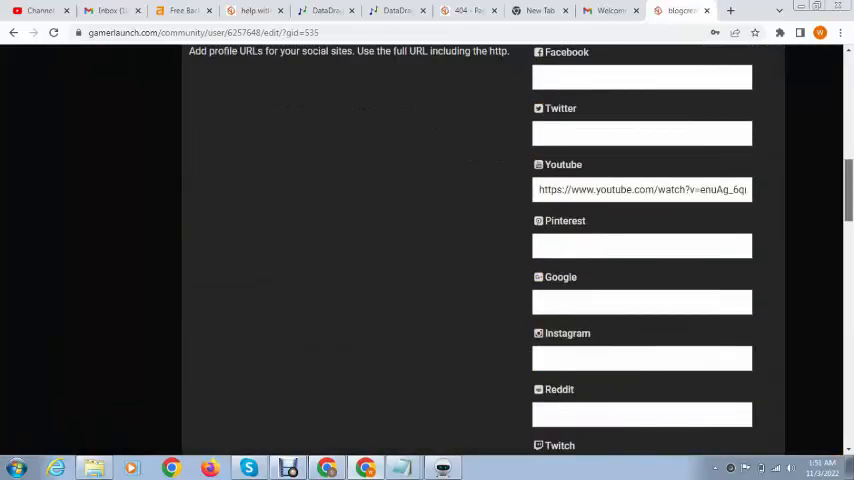
scroll("down", 3)
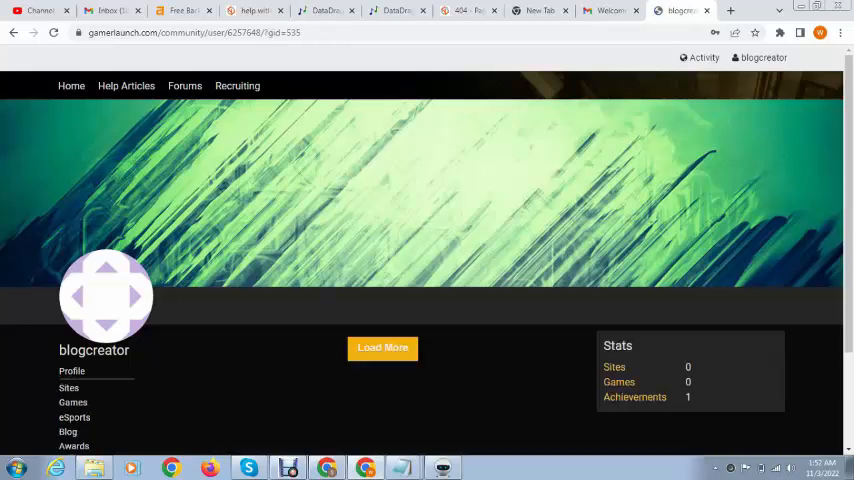
Scroll the blogcreator profile to see the youtube link below Edit Profile
scroll("down", 3)
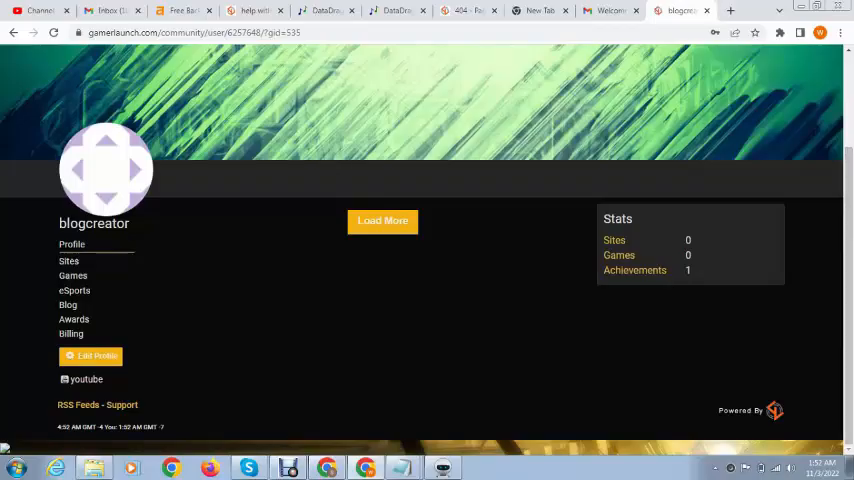